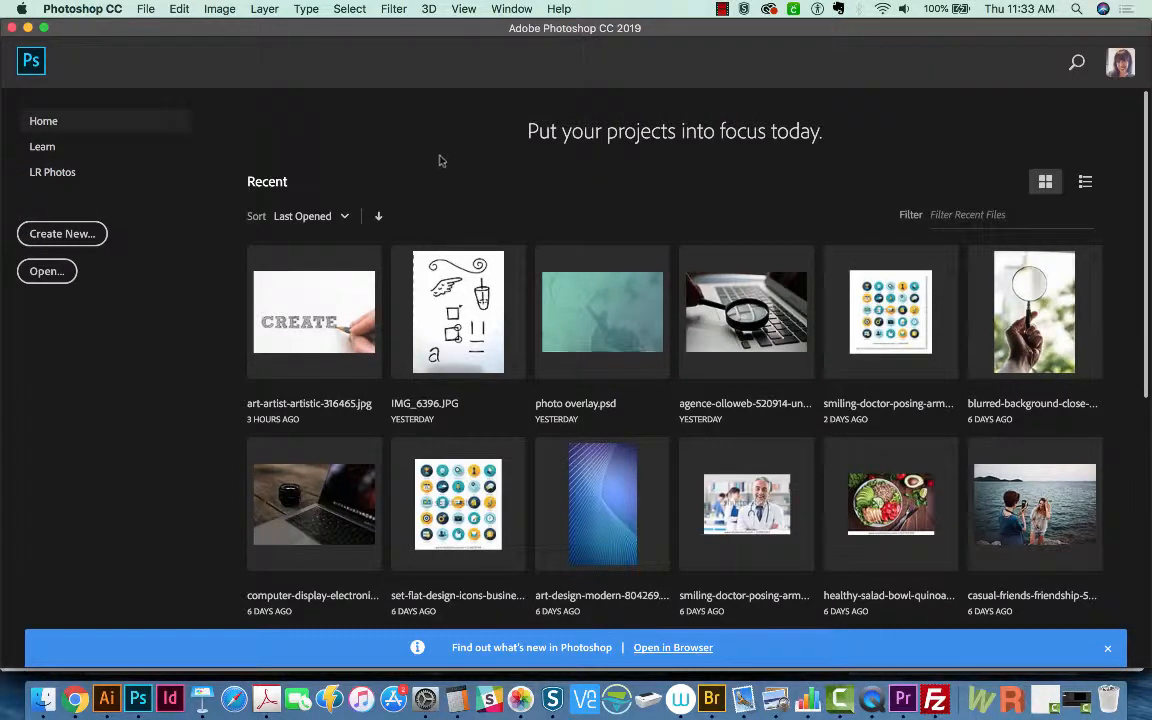
mouse_move(432, 184)
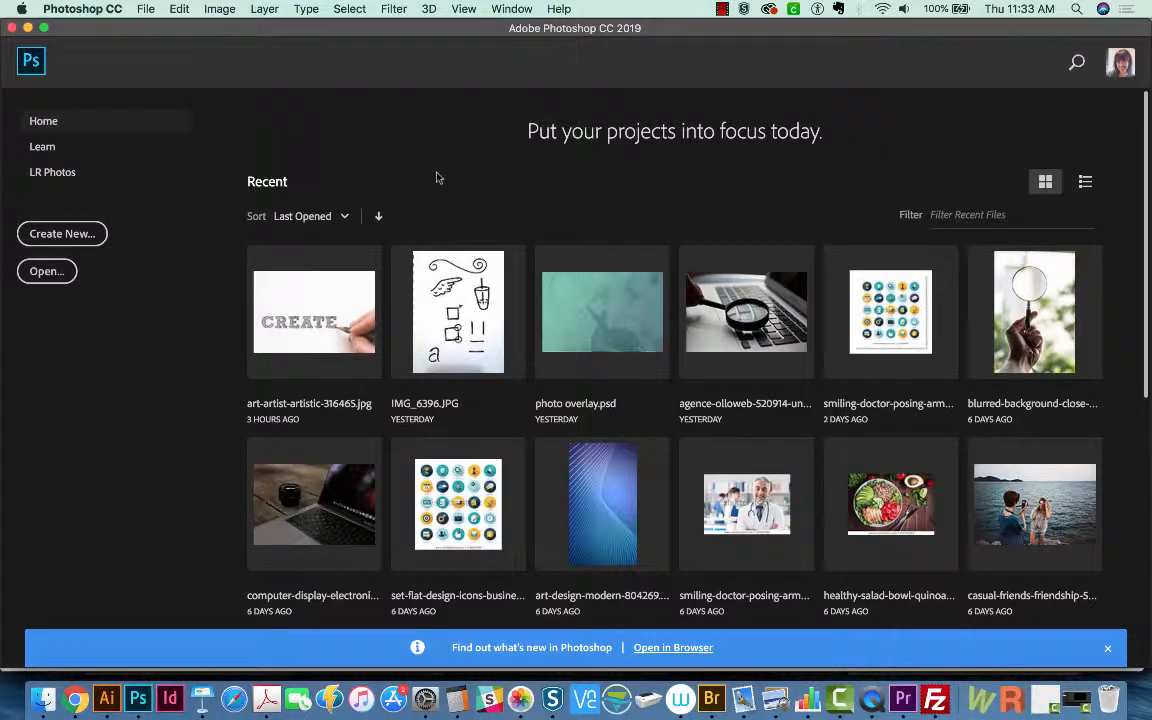
mouse_move(456, 192)
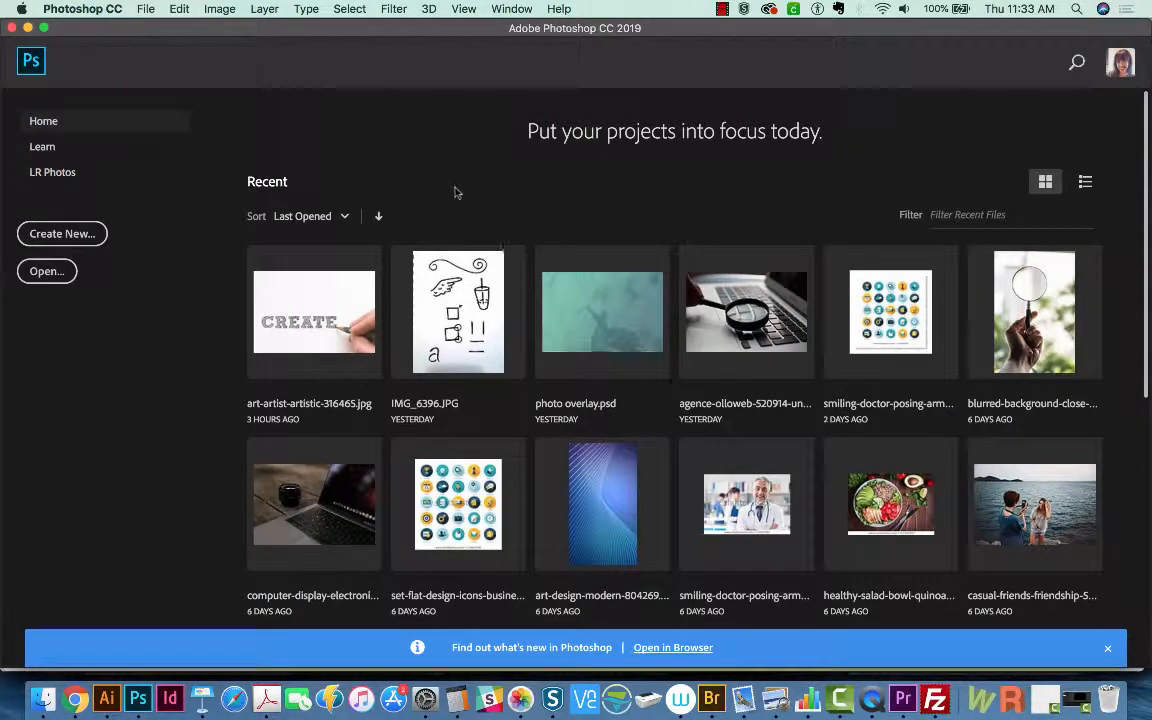
mouse_move(436, 192)
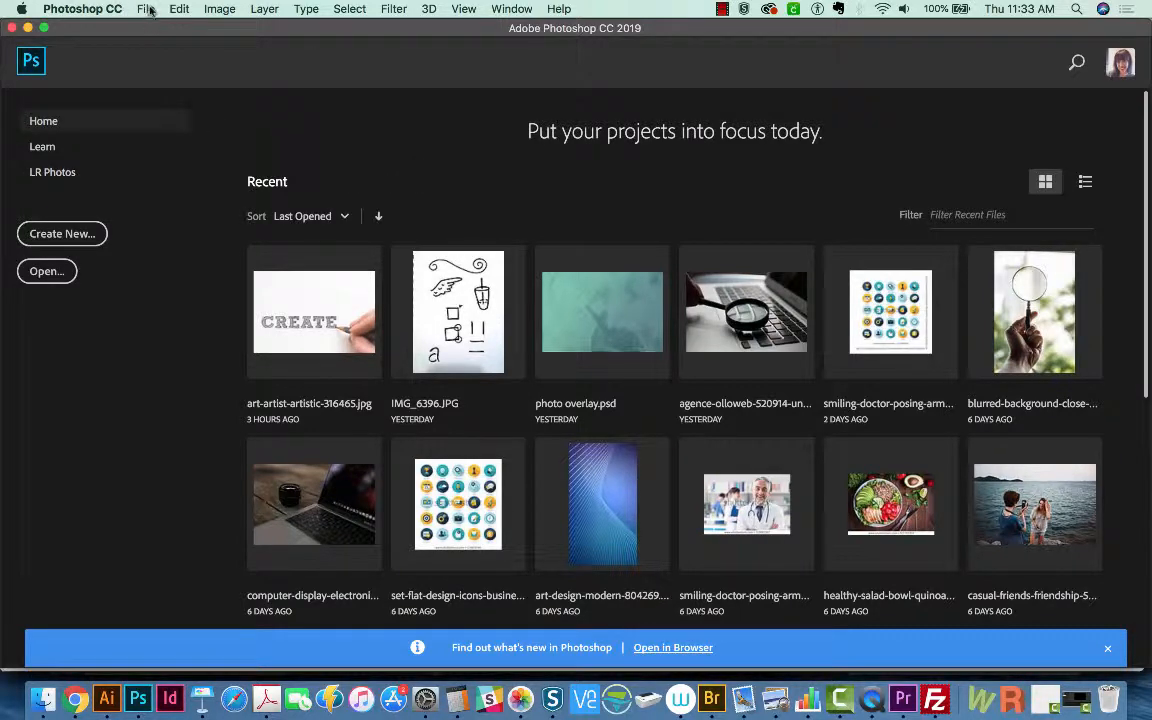
Step: Create a blank Letter-preset document (8.5 × 11 in) at 300 ppi resolution
left_click(146, 8)
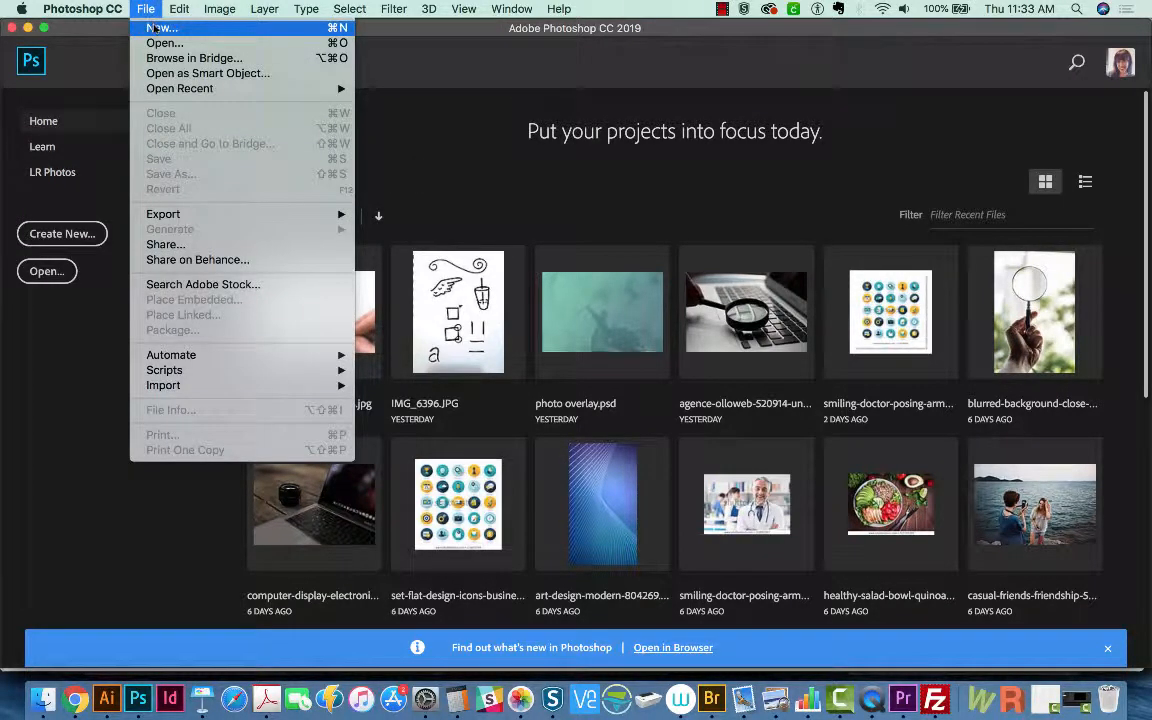
left_click(160, 28)
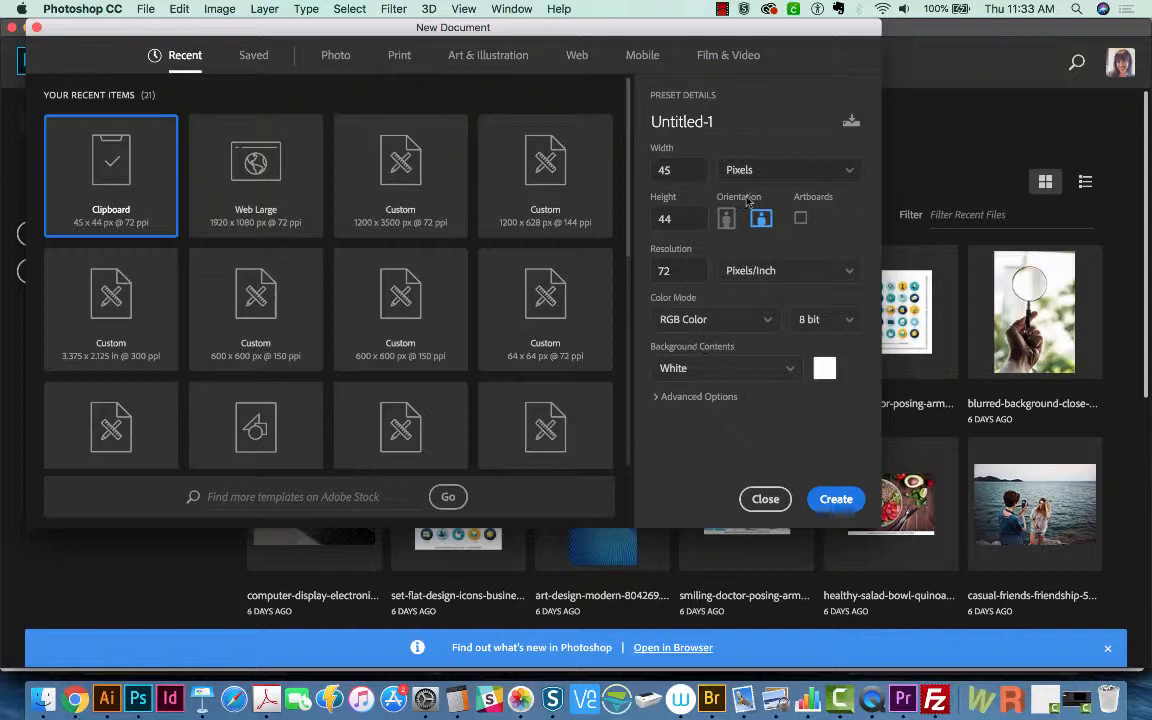
type("300")
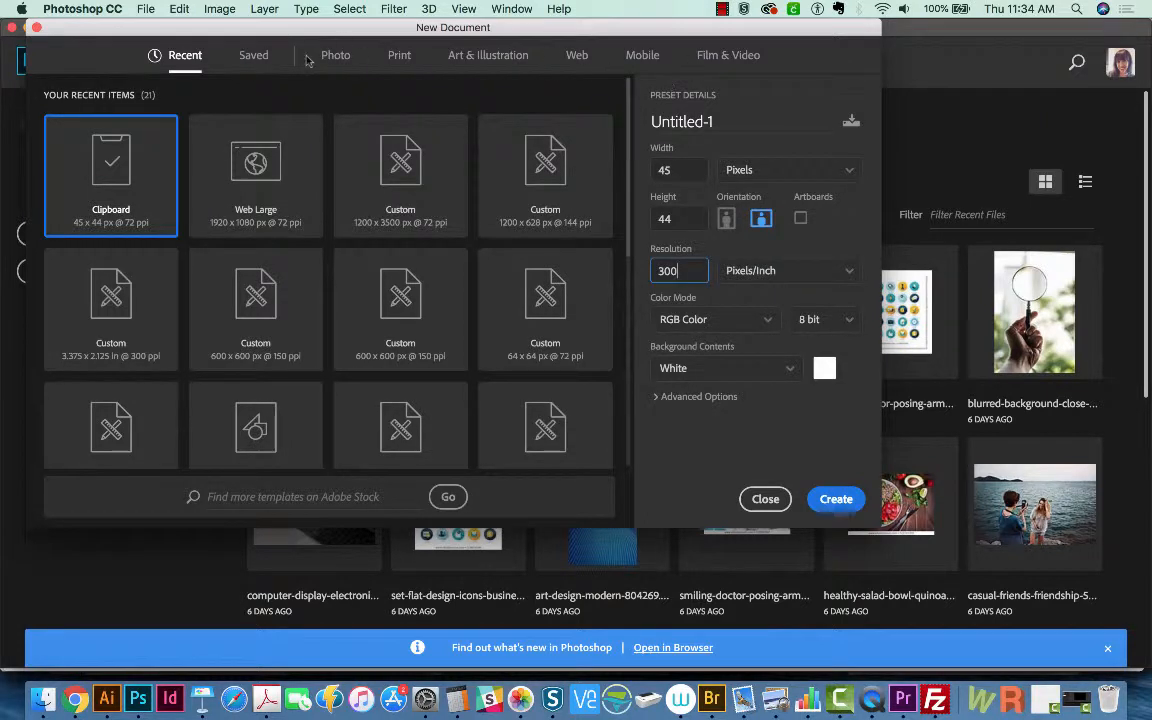
left_click(400, 56)
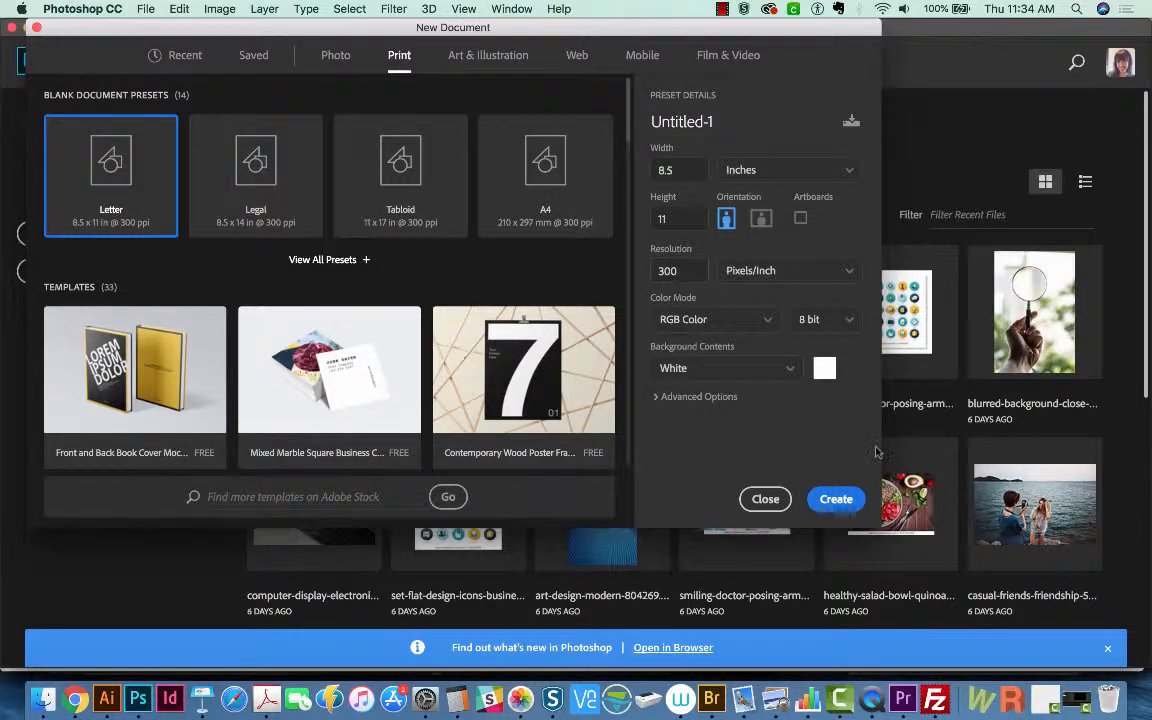
left_click(836, 500)
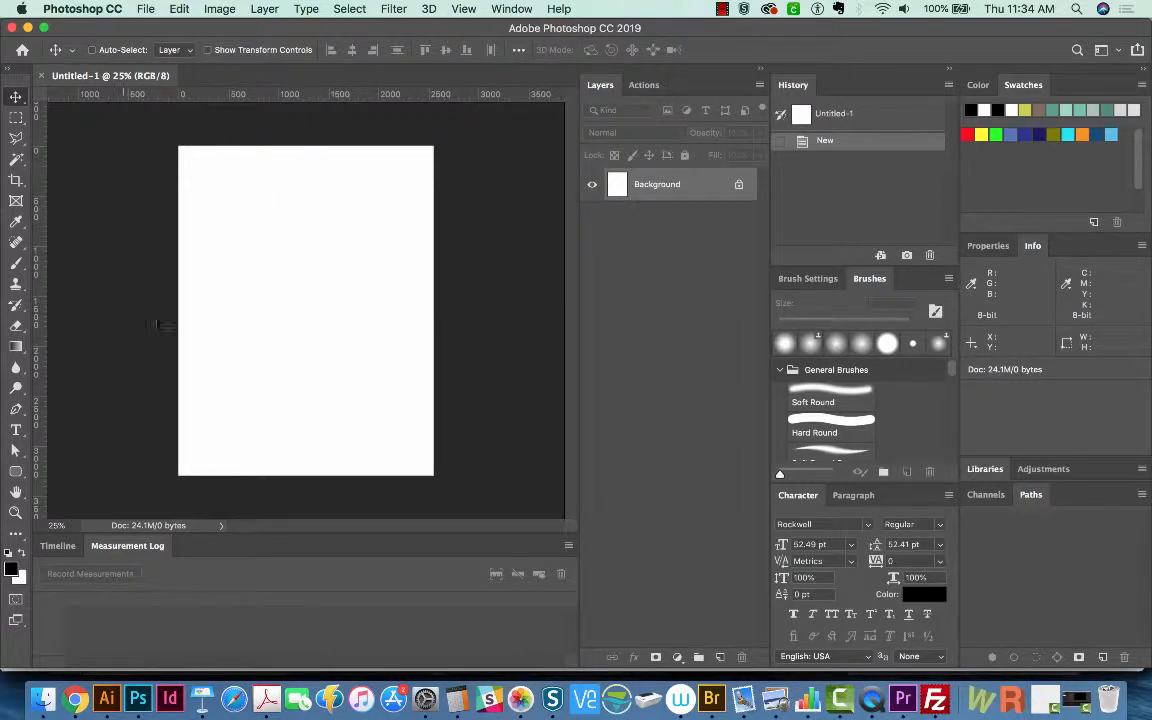
Step: Place Bordersdividersedges.svg from Downloads as an embedded layer on the page
left_click(146, 8)
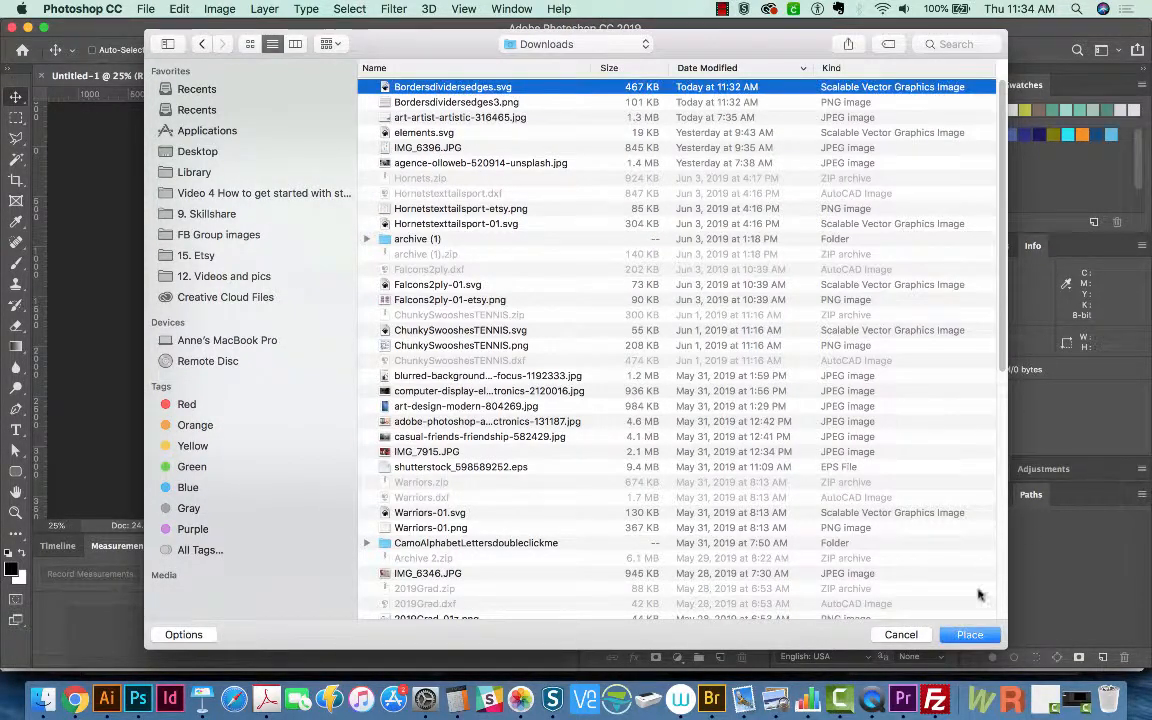
left_click(968, 634)
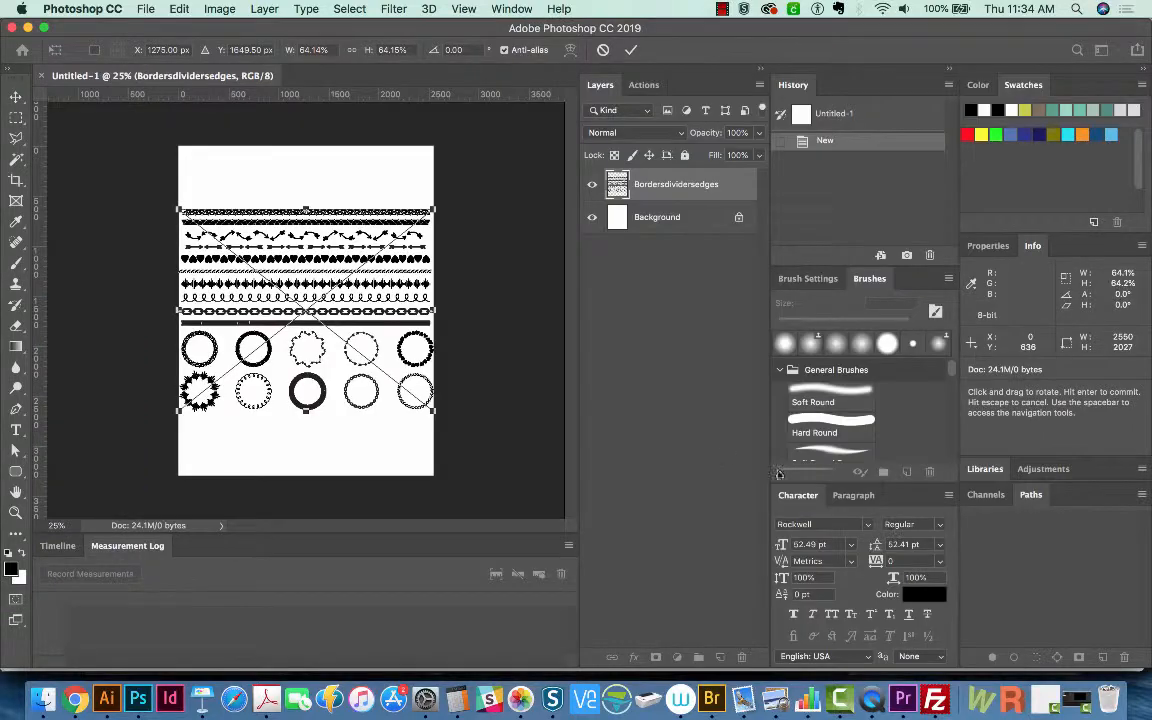